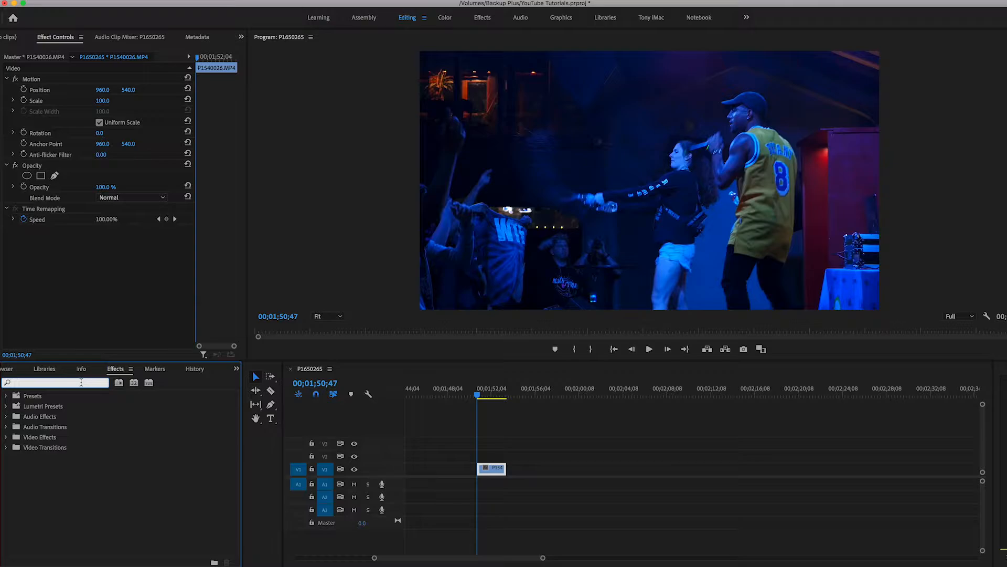
- Filter the Effects panel with 'poster' so only Posterize and Posterize Time remain
text(poster)
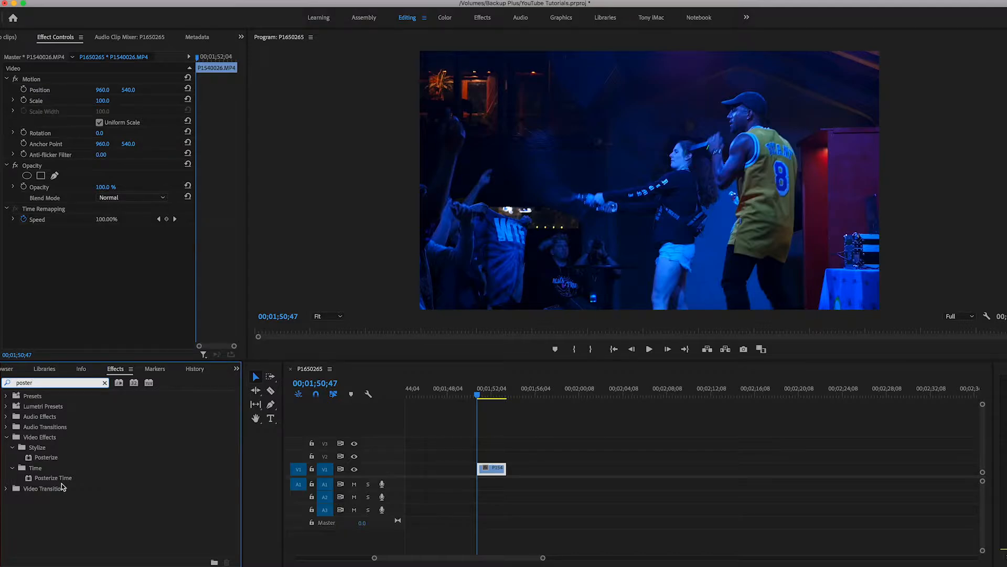
- Apply the Posterize Time effect onto the timeline clip and select its Frame Rate value
drag(53, 477, 491, 468)
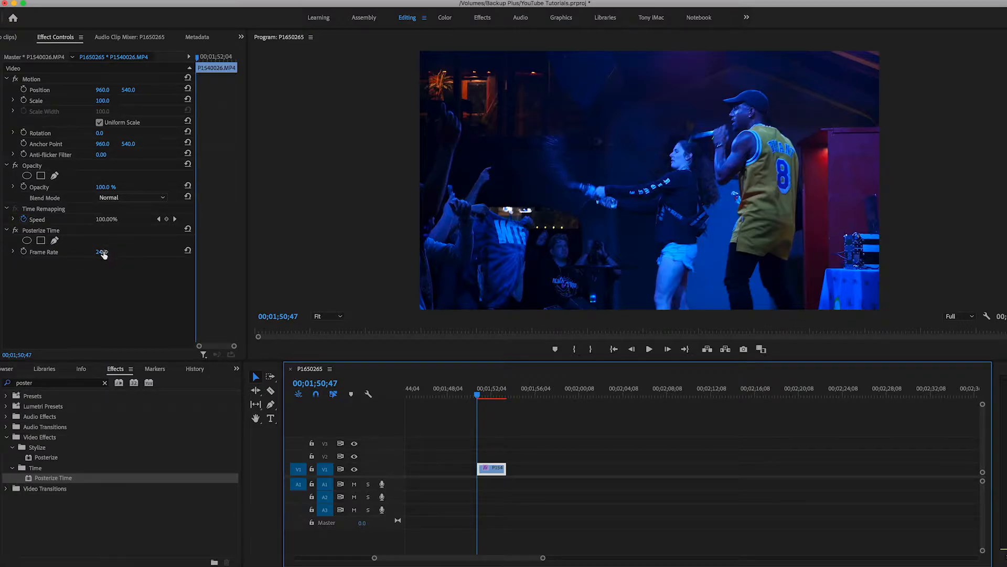
click(649, 349)
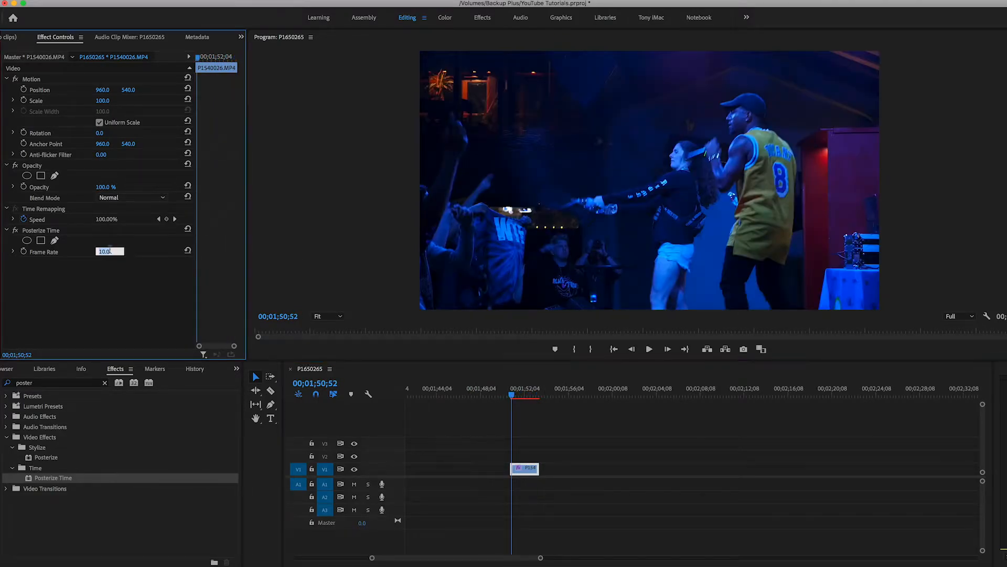
- Set the Posterize Time frame rate to 8 fps and zoom the timeline in on the clip
text(8)
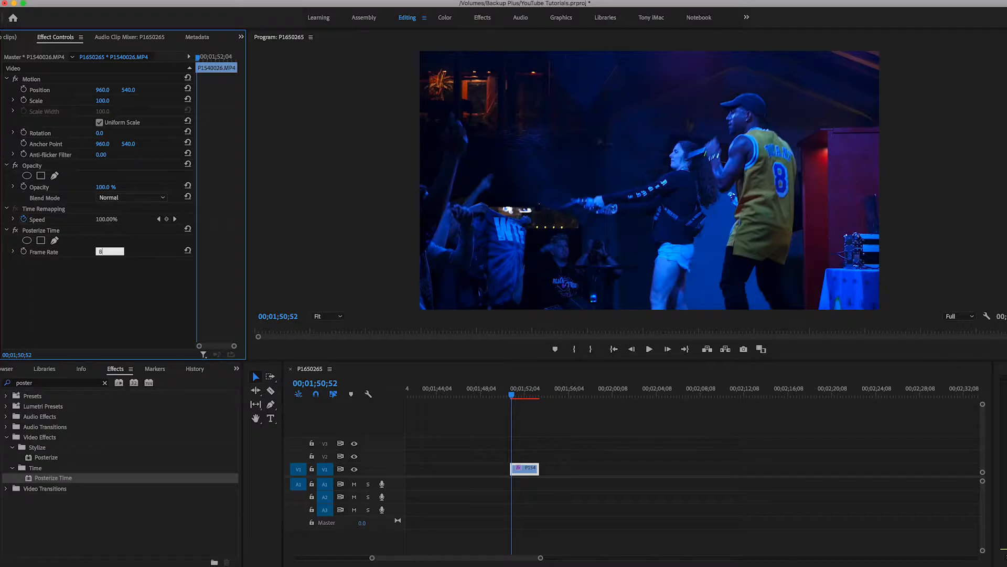
text(8.0)
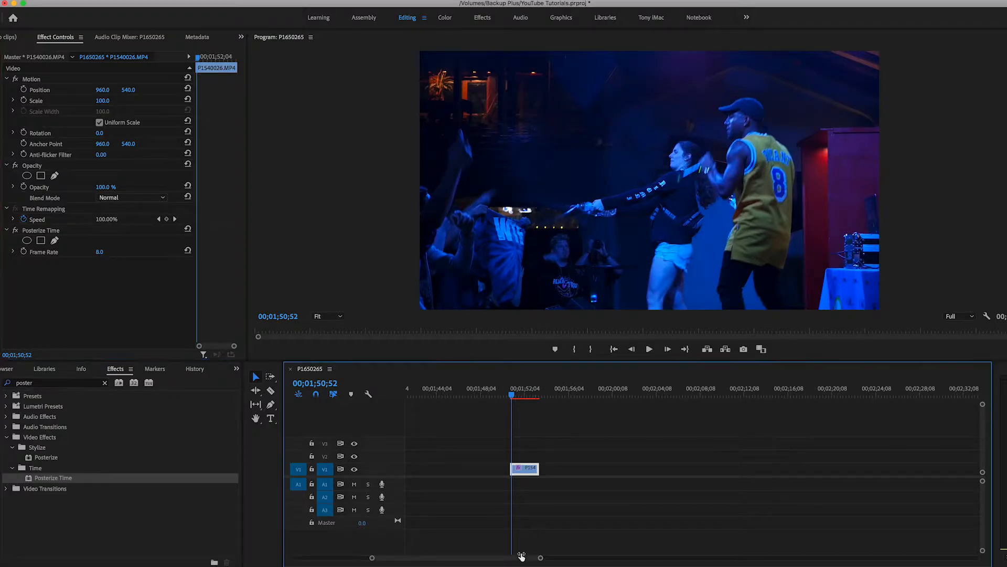
click(648, 349)
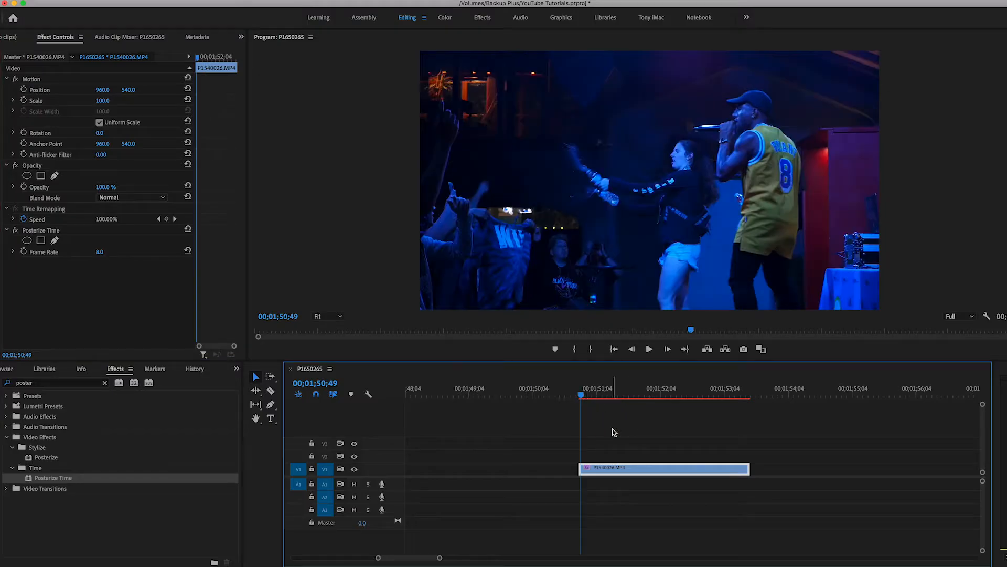
click(648, 350)
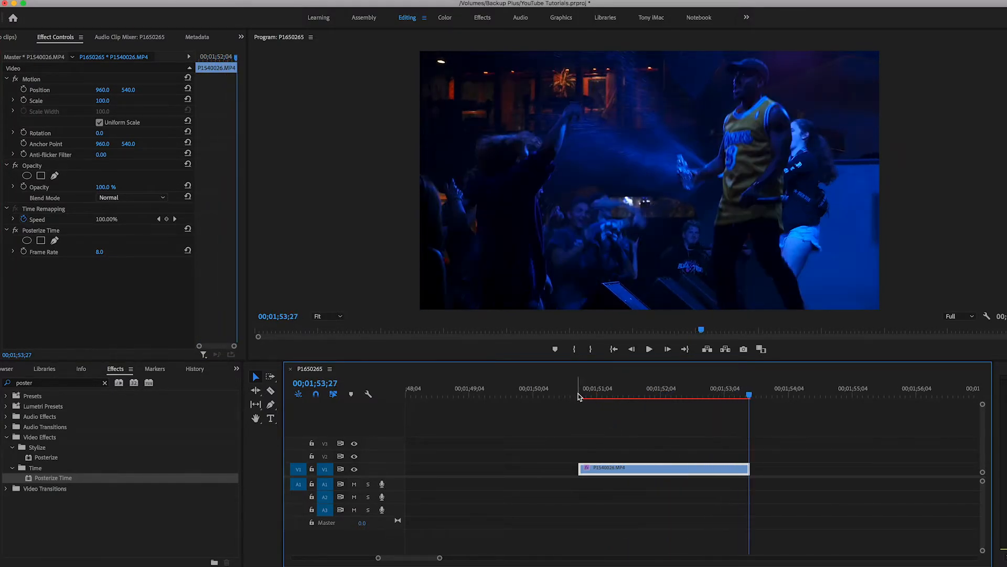
click(648, 350)
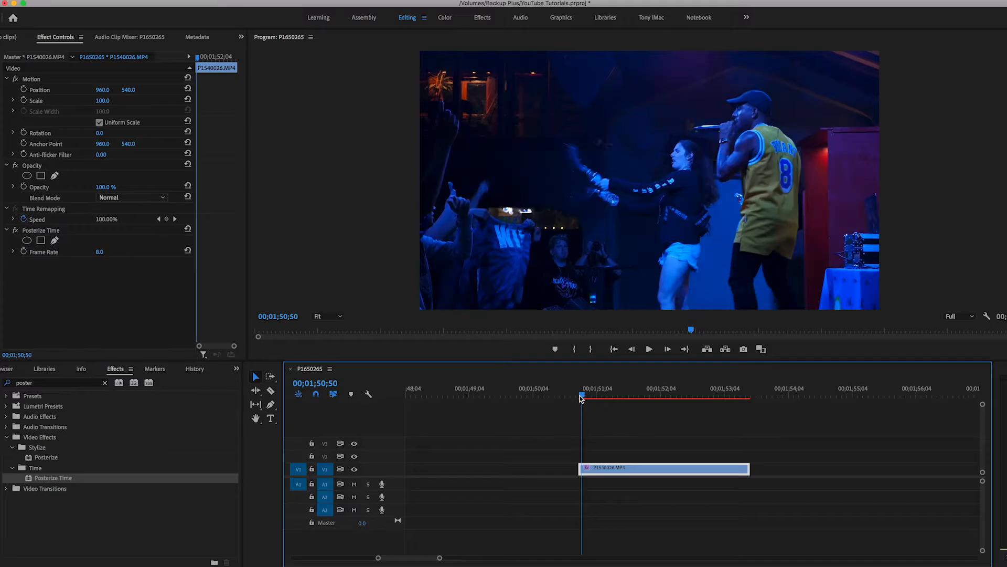
click(648, 350)
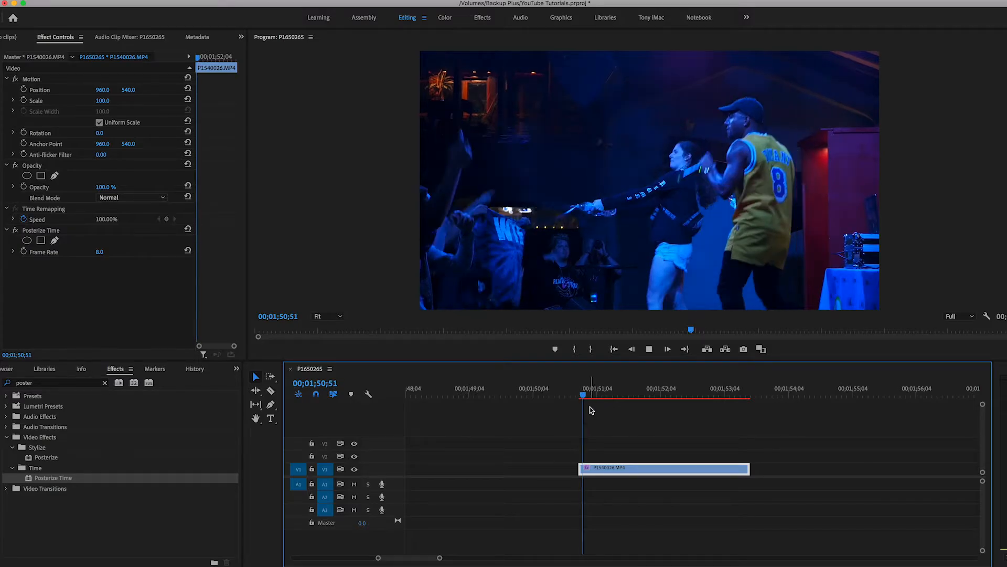